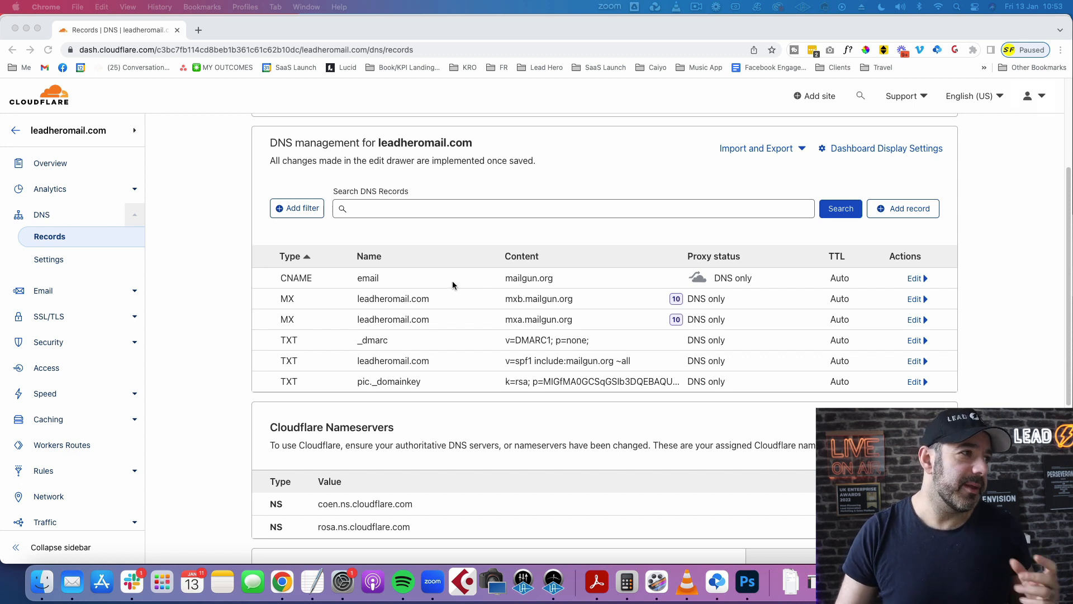
mouse_move(1012, 321)
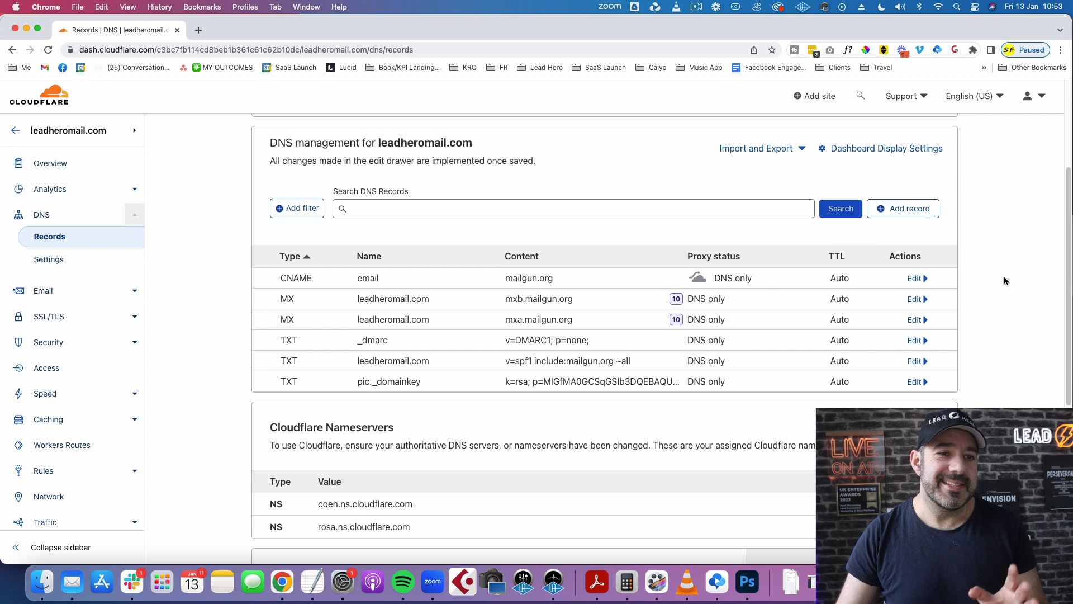
mouse_move(842, 356)
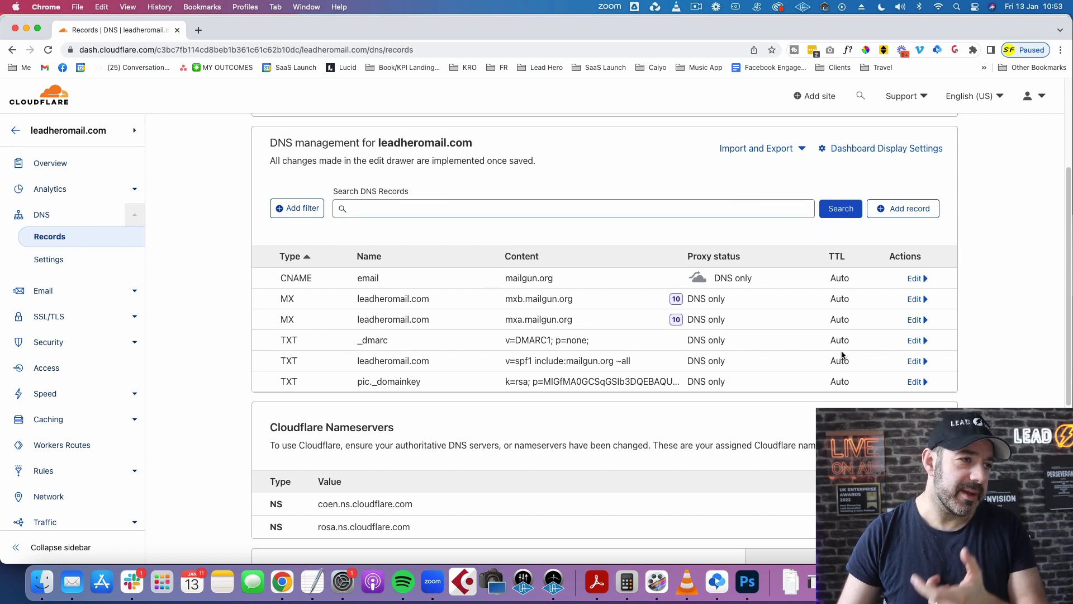
mouse_move(762, 371)
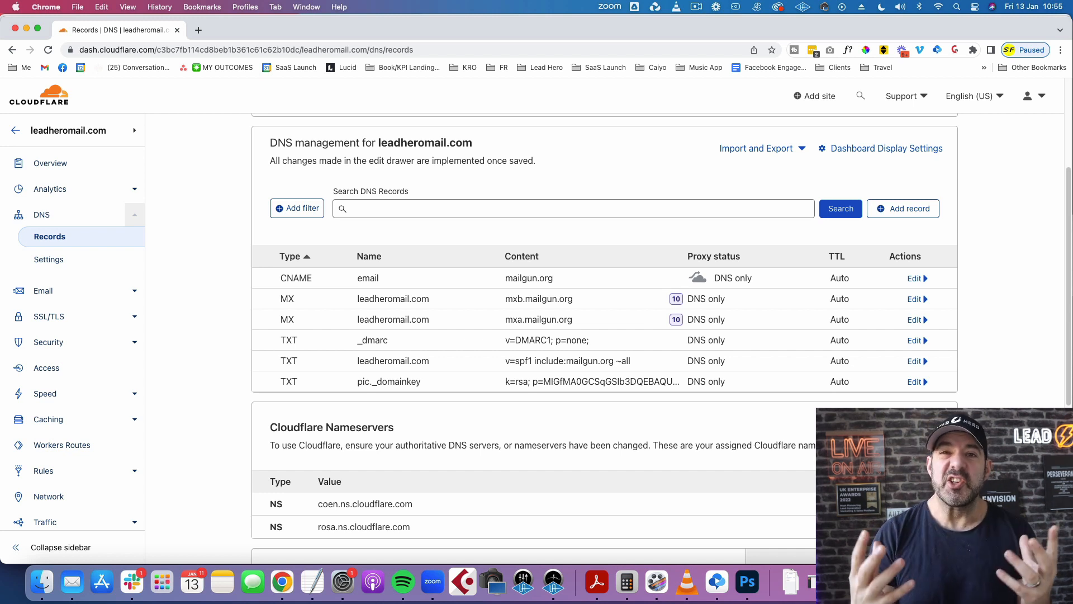
mouse_move(992, 380)
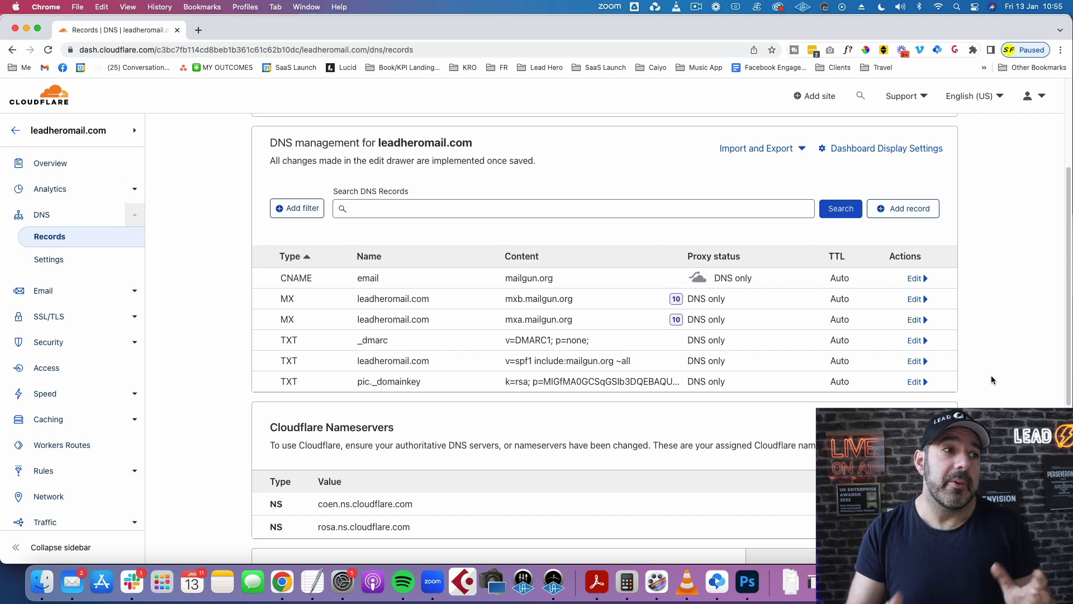
mouse_move(975, 341)
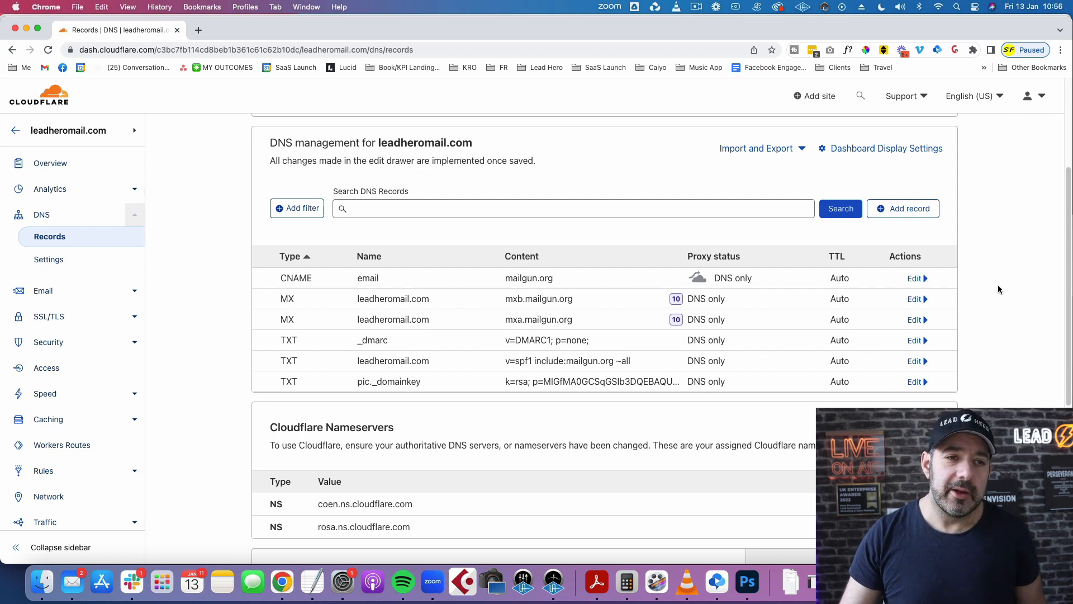
- Begin a new DNS record for leadheromail.com with record type TXT
click(904, 208)
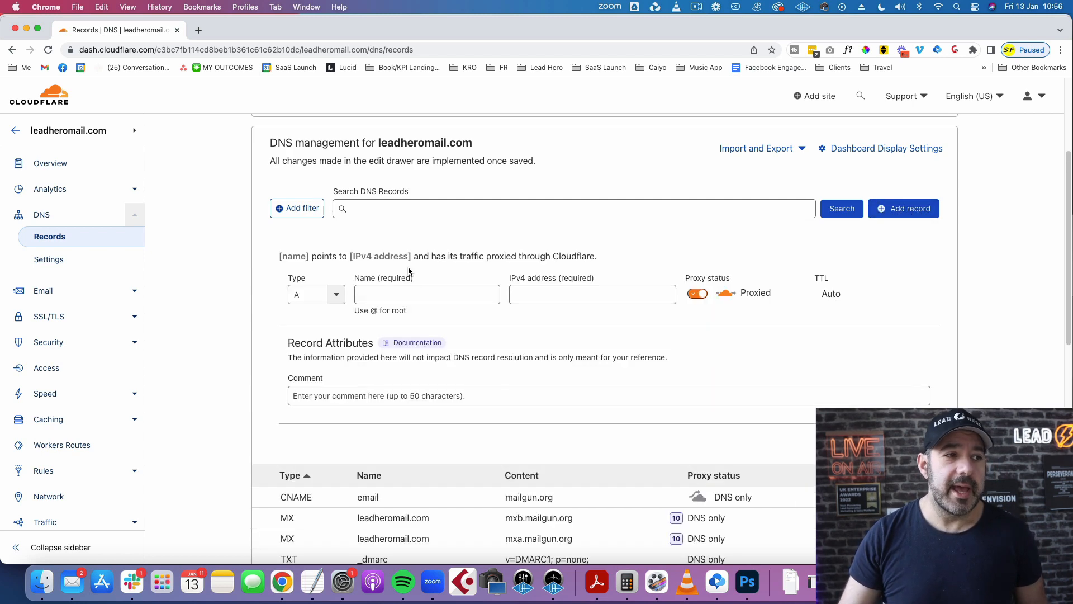
click(316, 294)
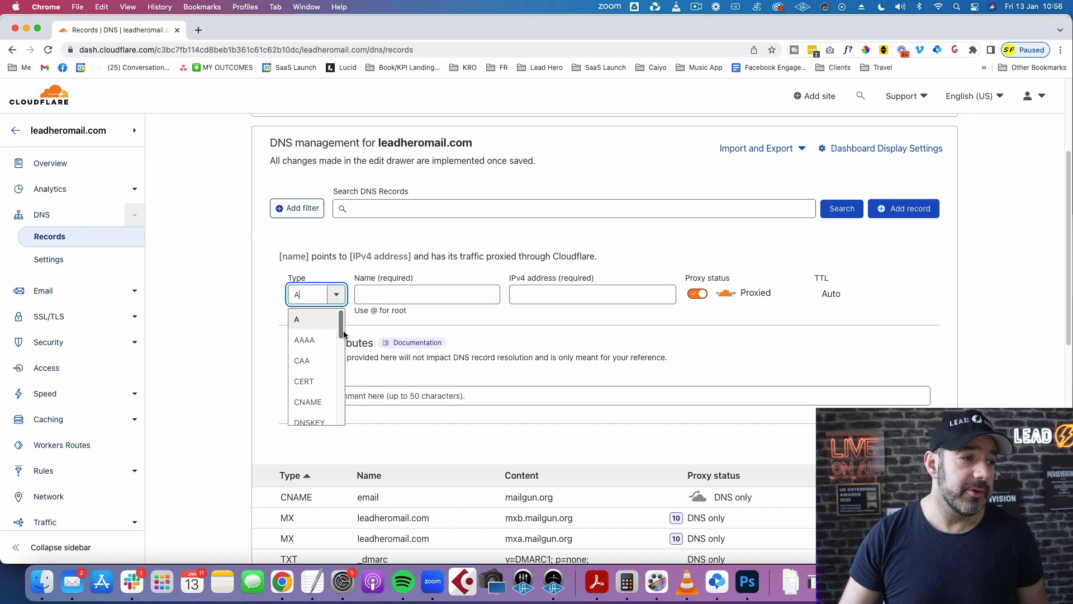
scroll(down, 3)
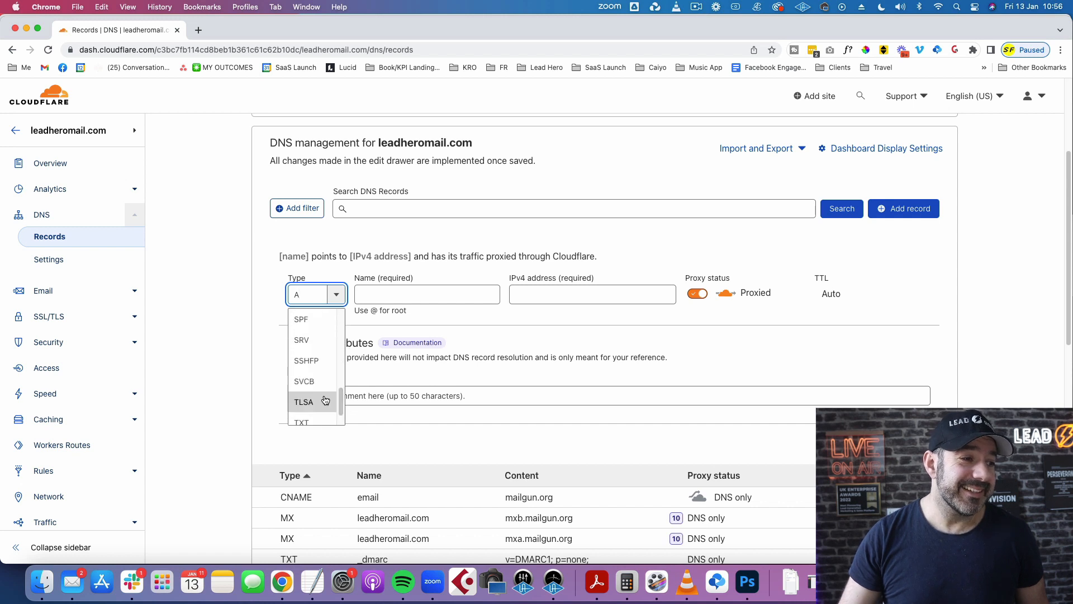
click(300, 422)
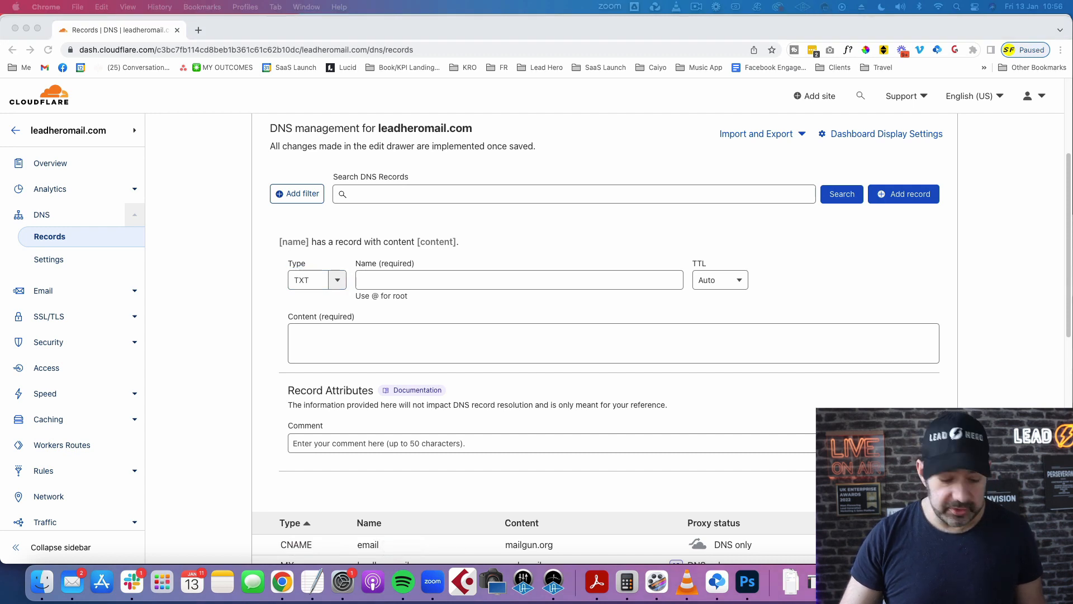
- Fill the record's Name field with _dmarc.mg
text(_dmarc)
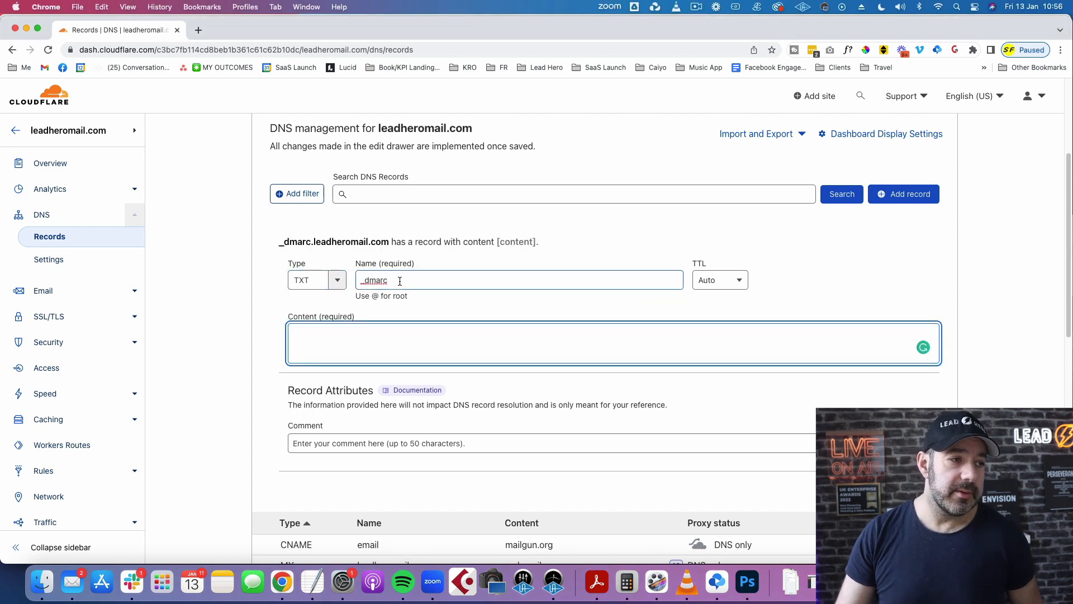
click(519, 280)
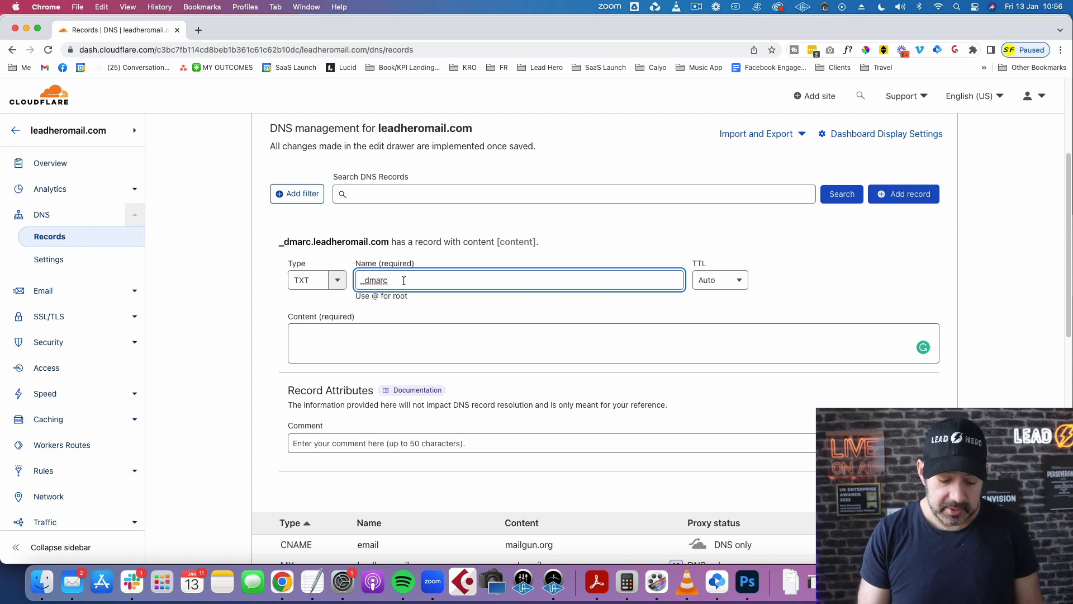
text(.)
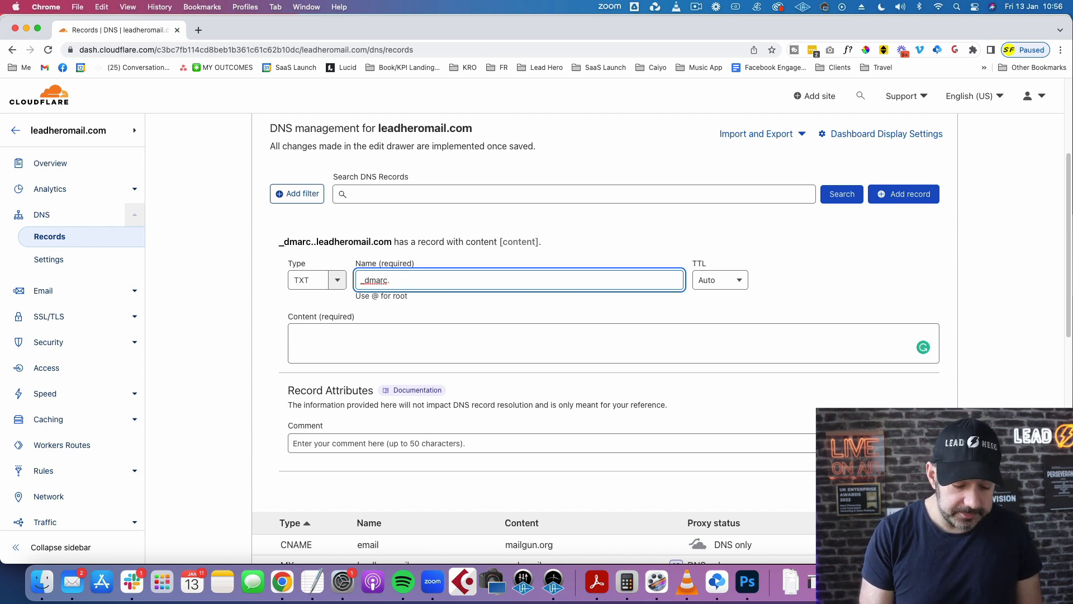
text(mg)
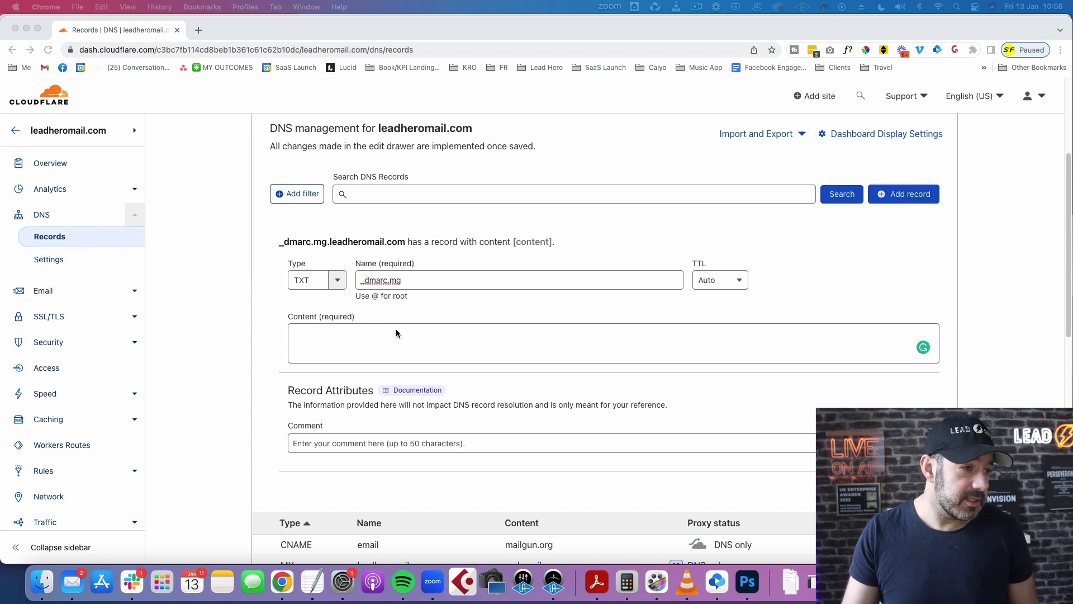
- Fill the record's Content field with v=DMARC1; p=none;
text(v=DMARC1; p=none;)
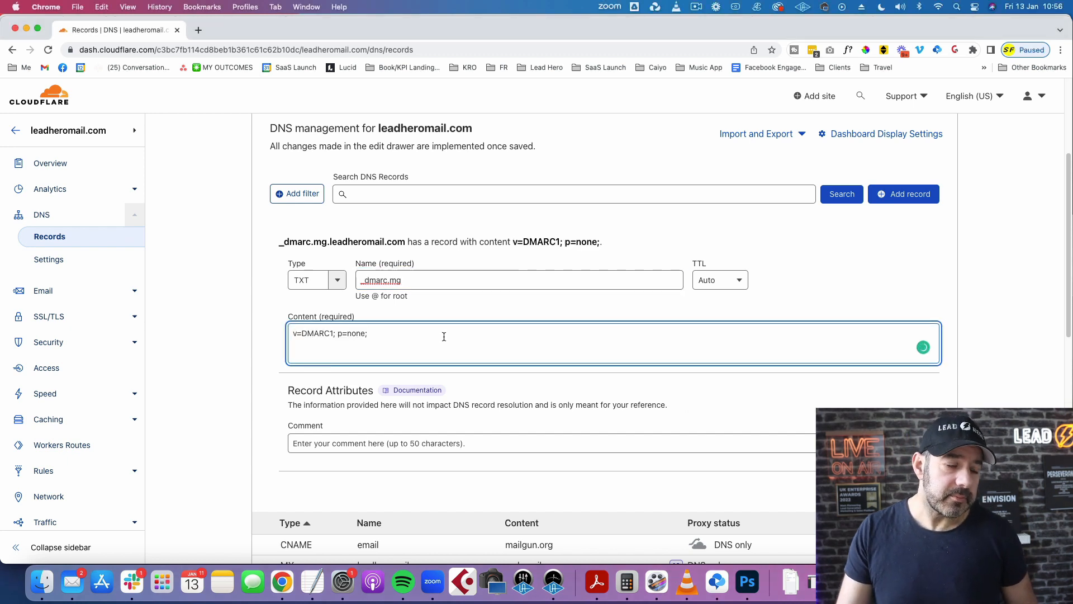
mouse_move(319, 341)
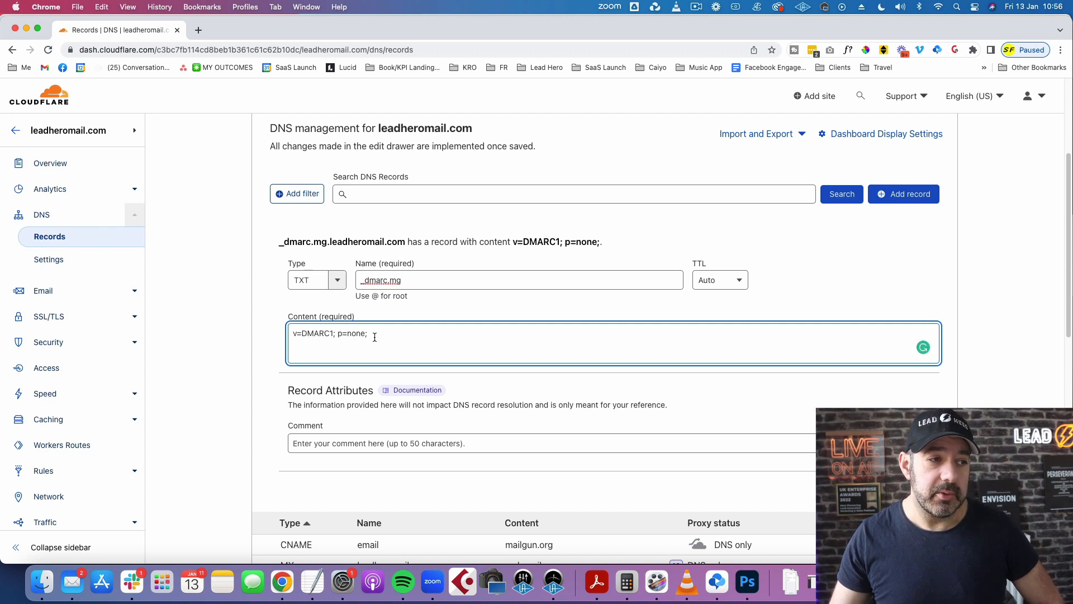
mouse_move(437, 333)
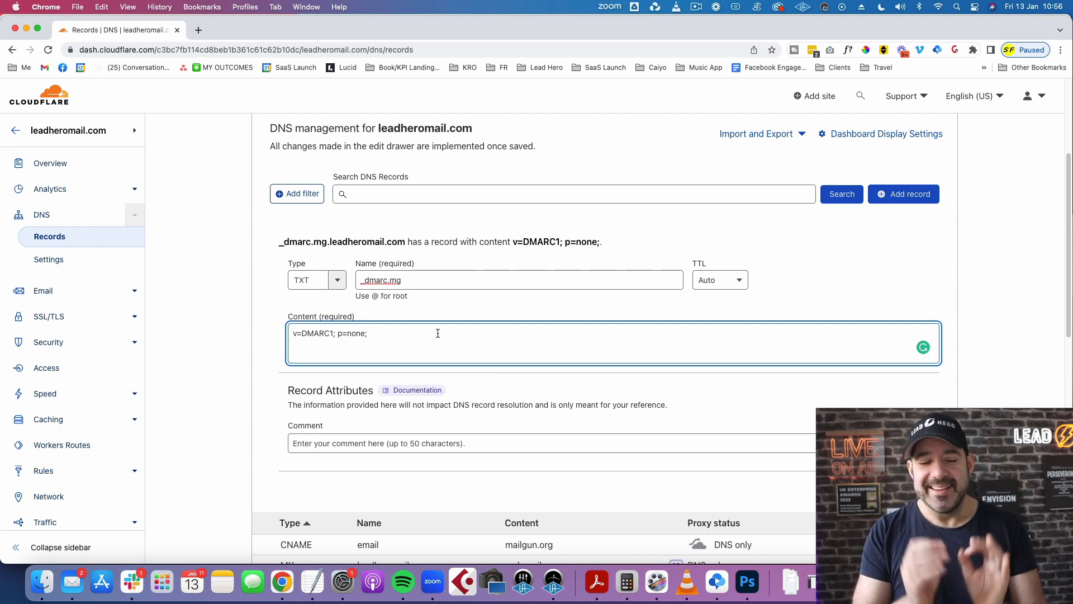
mouse_move(969, 355)
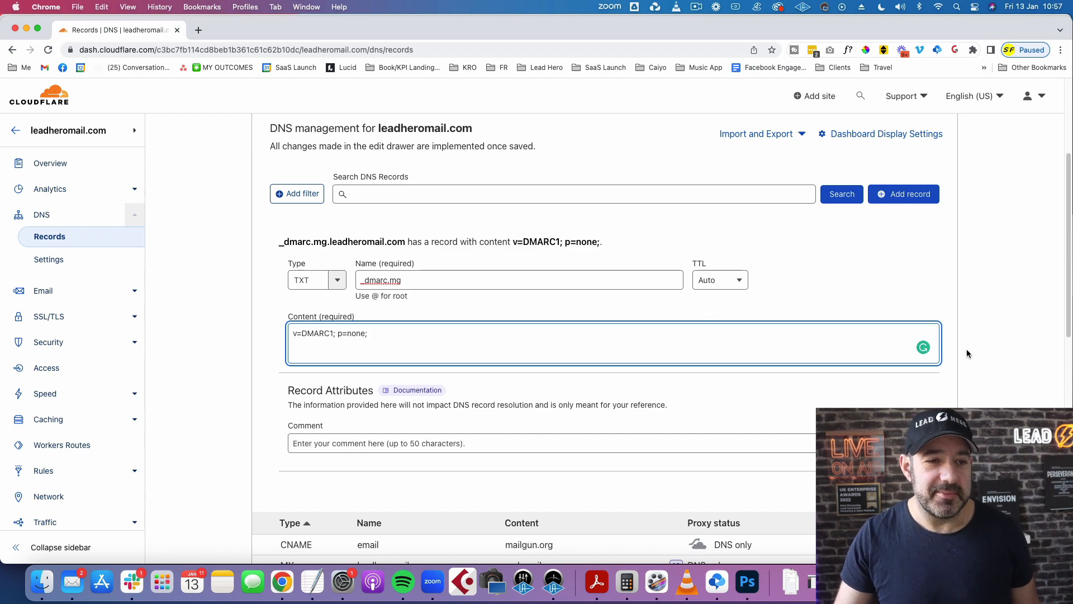
- Save the record and confirm the _dmarc.mg TXT row in the DNS records table
scroll(down, 3)
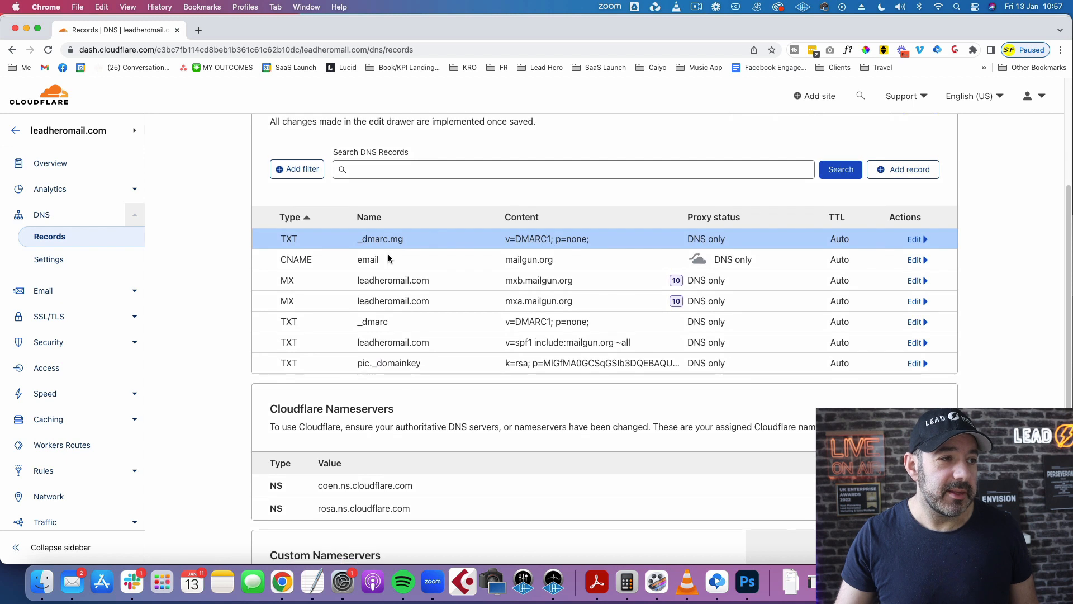
mouse_move(590, 246)
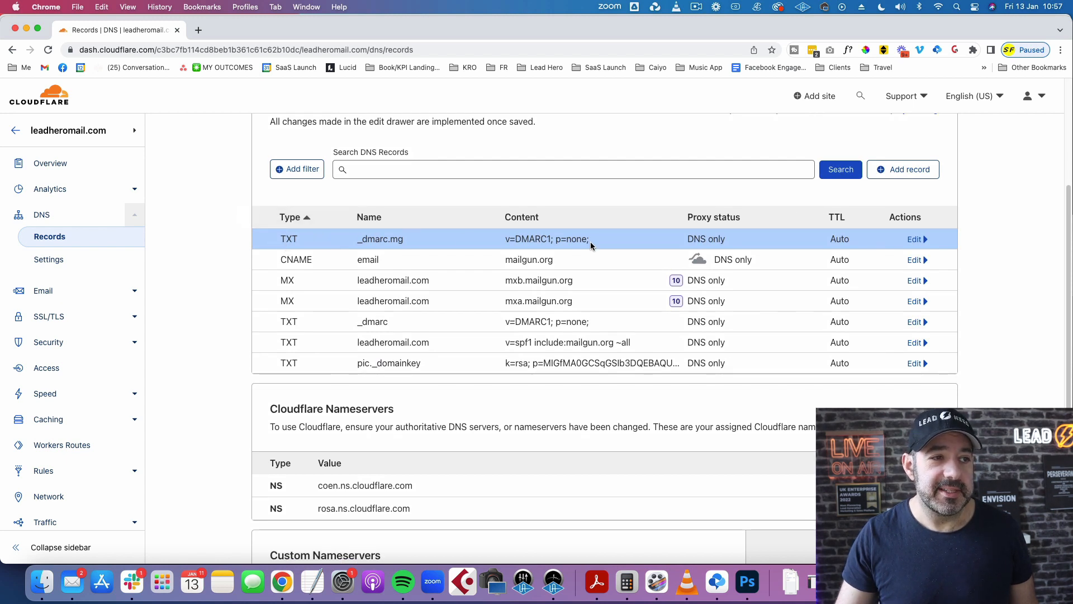
mouse_move(384, 249)
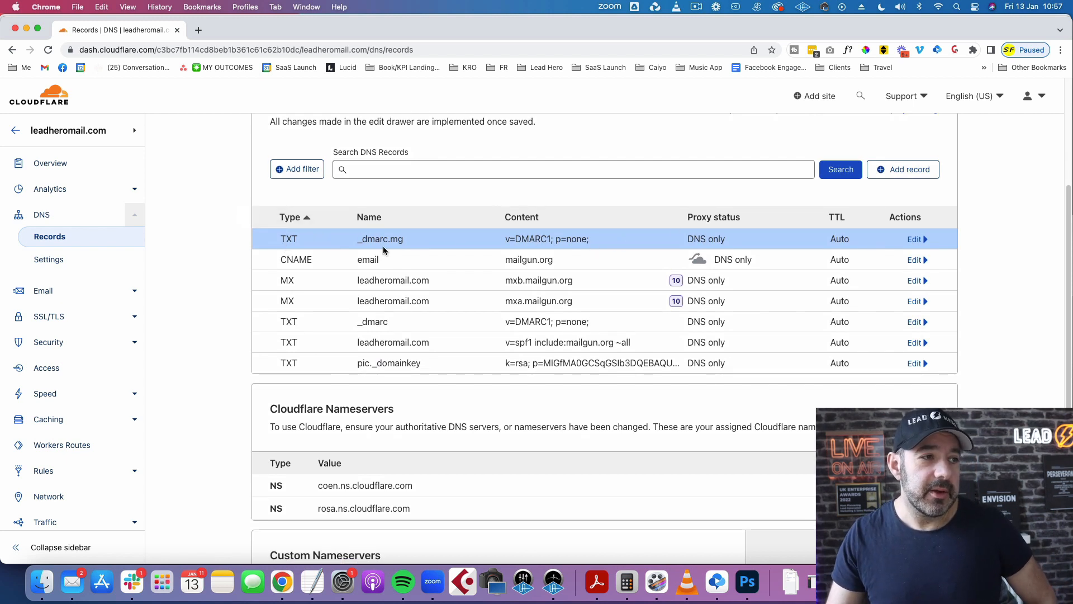
mouse_move(394, 248)
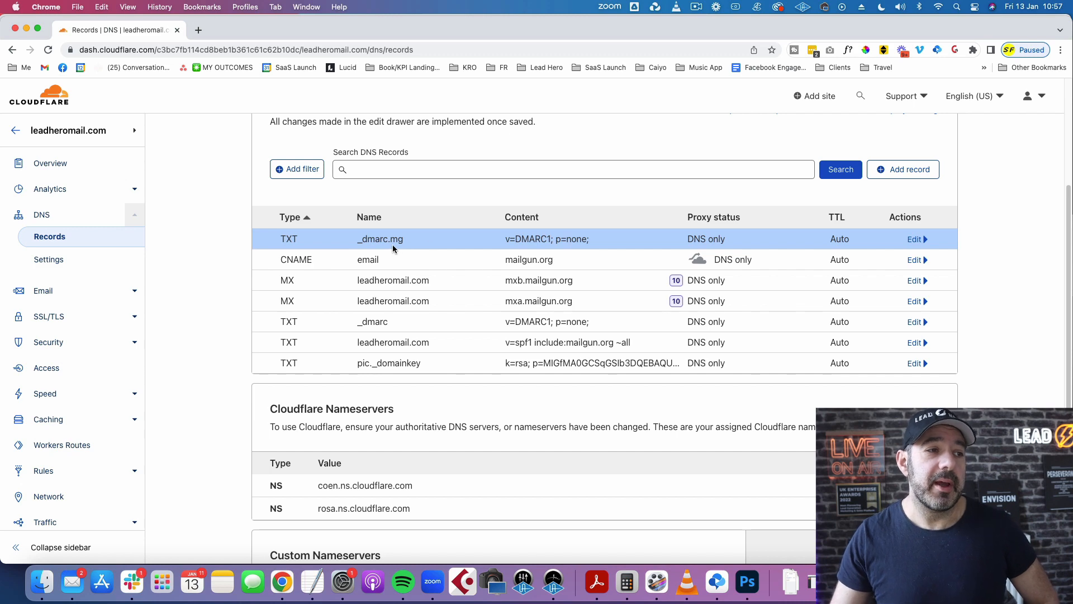
scroll(up, 3)
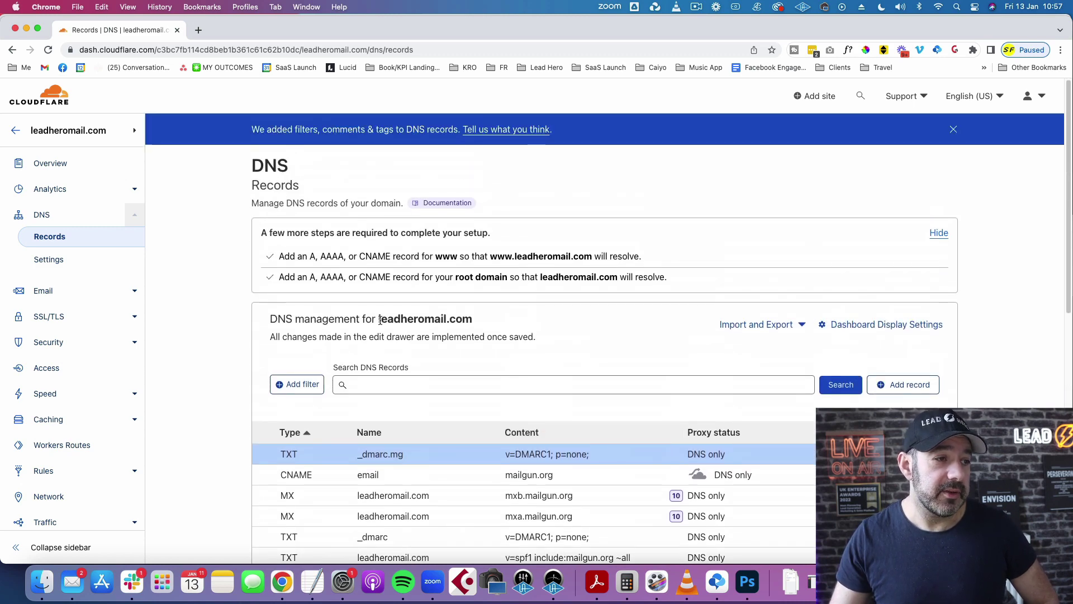
scroll(down, 3)
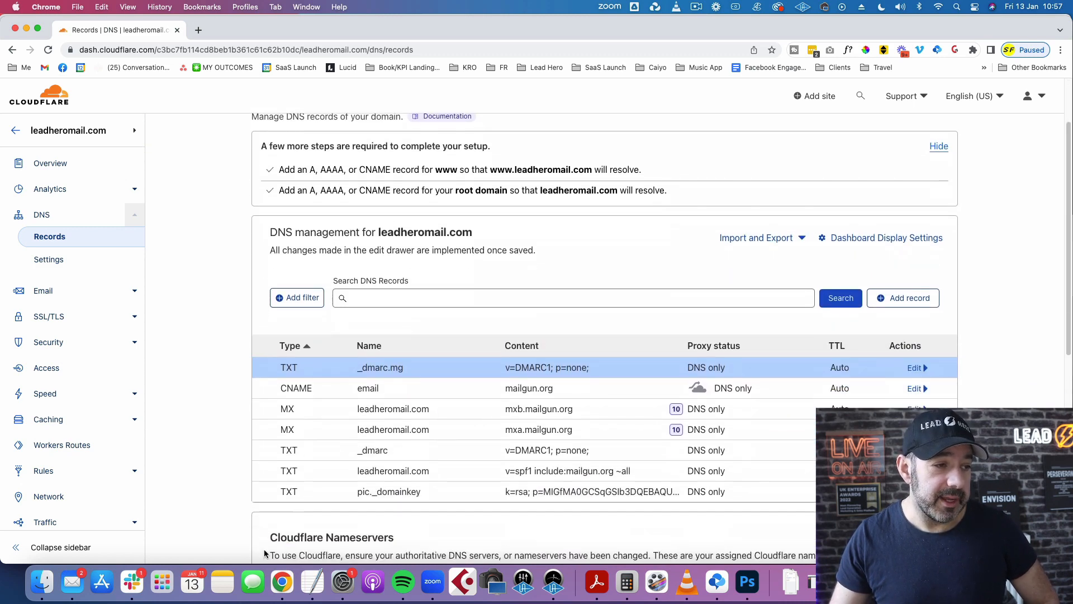
double_click(372, 450)
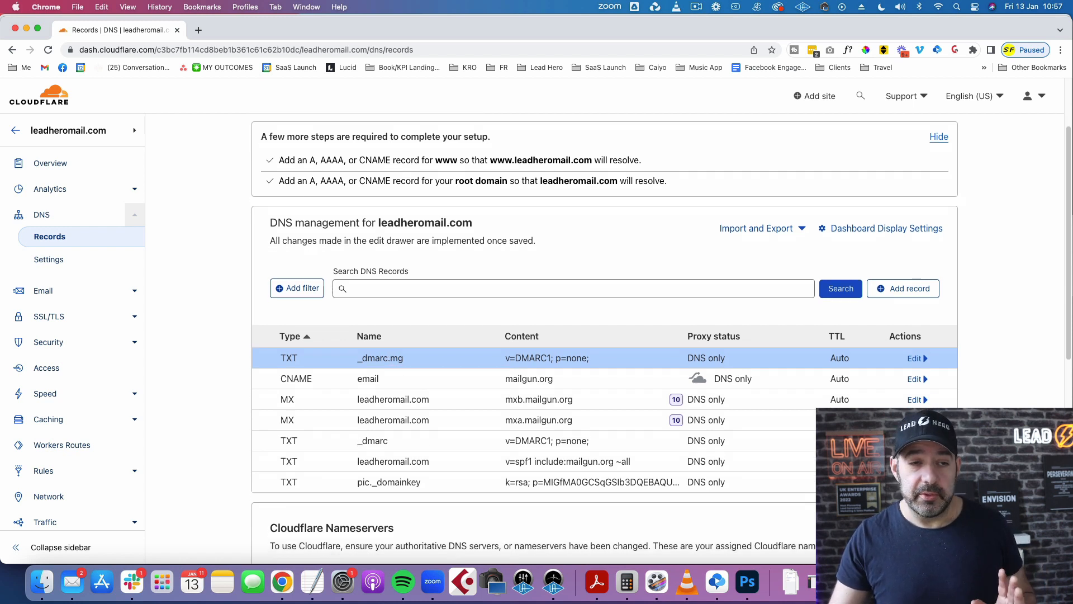
scroll(down, 3)
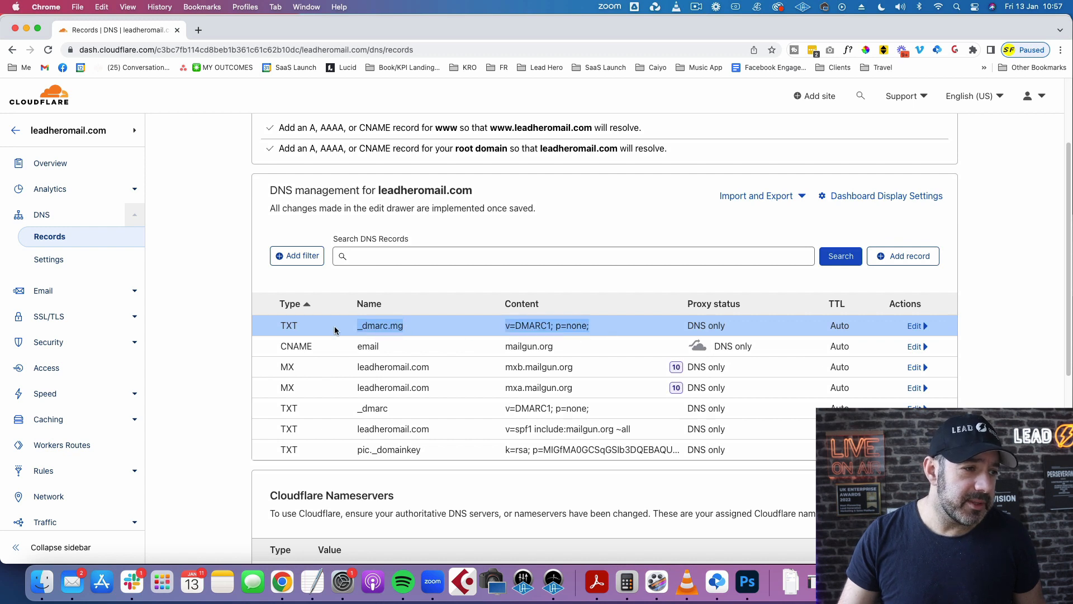
mouse_move(1012, 342)
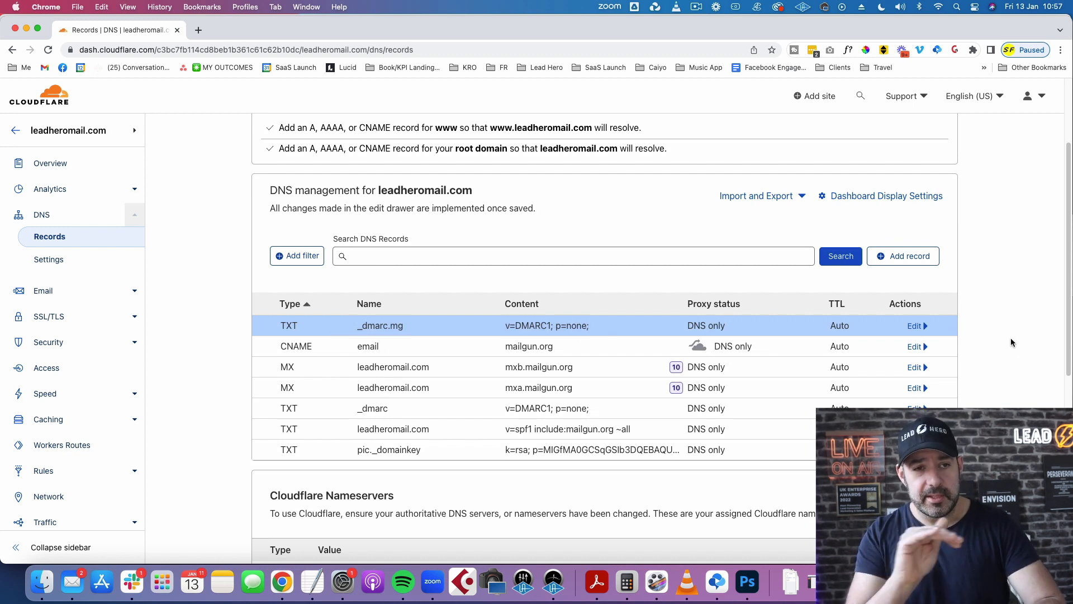